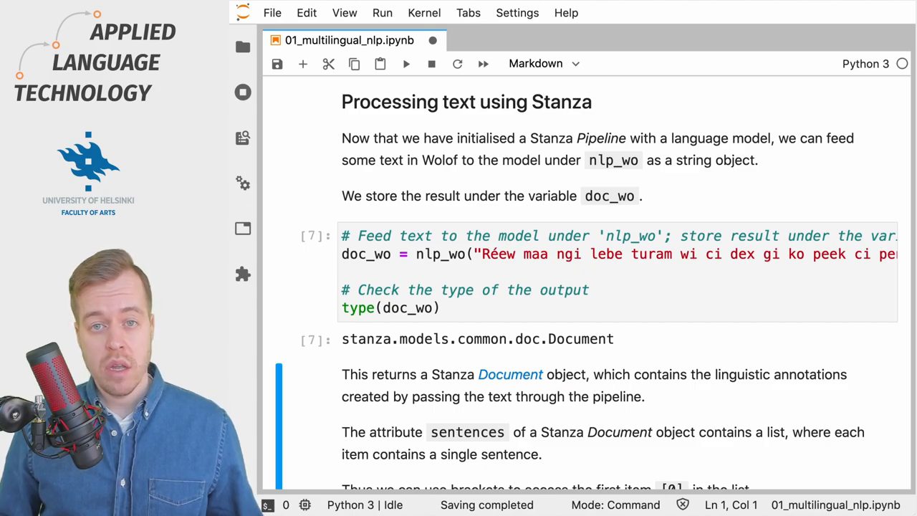
Run the doc_wo.sentences[0] cell and confirm its type is stanza.models.common.doc.Sentence
scroll(up, 3)
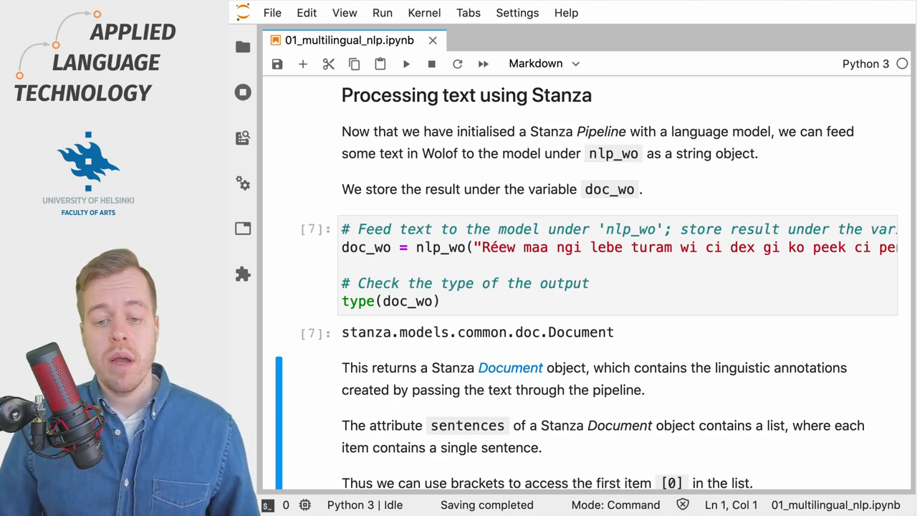
scroll(down, 3)
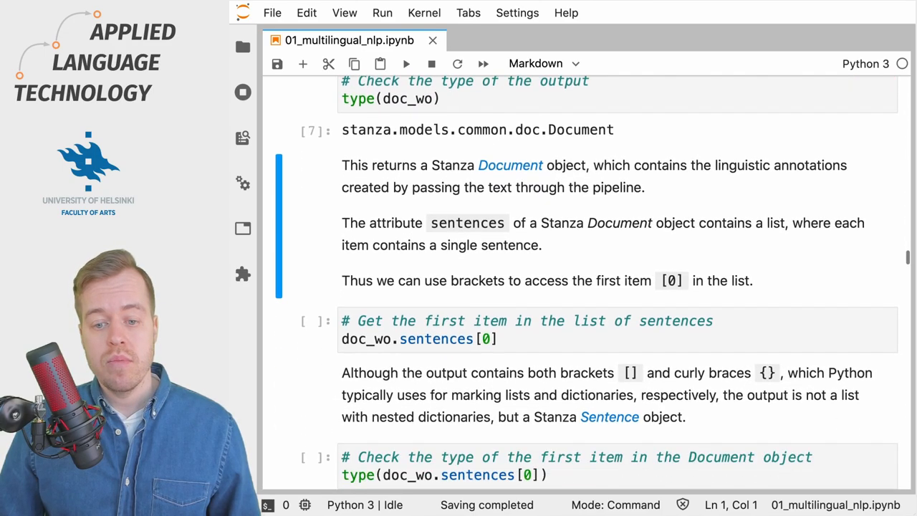
scroll(down, 3)
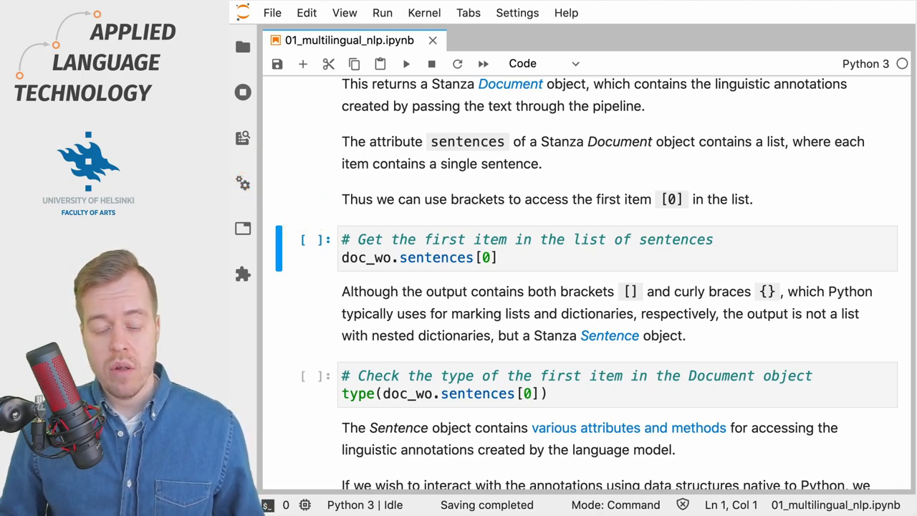
click(407, 63)
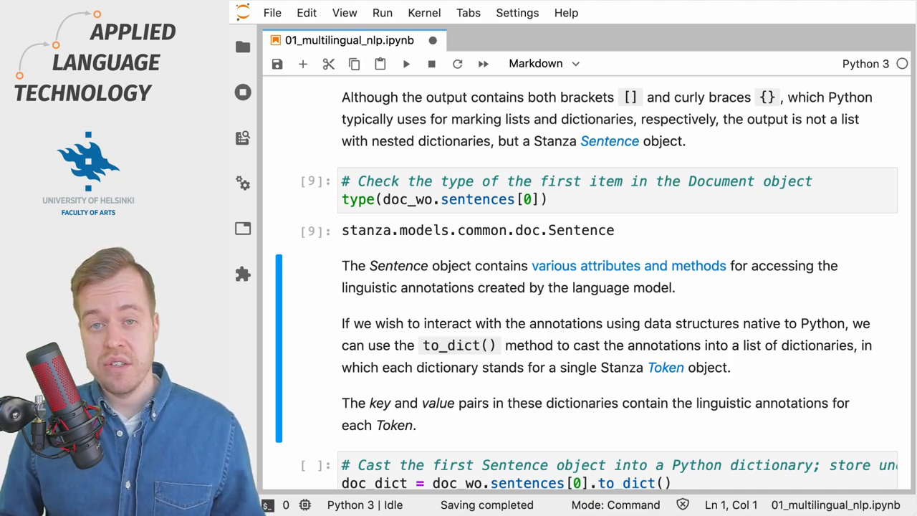
Output the first token's to_dict() annotations, its keys() list and its lemma 'réew'
scroll(down, 3)
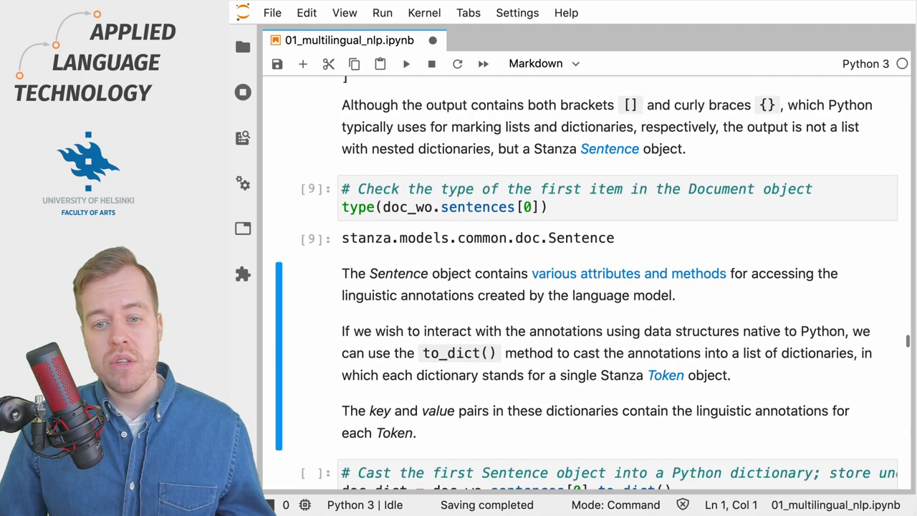
scroll(down, 3)
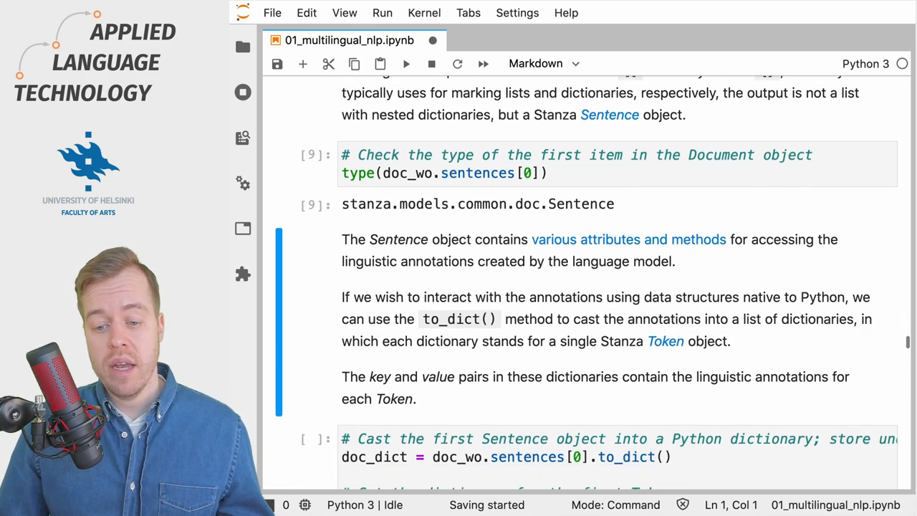
scroll(down, 3)
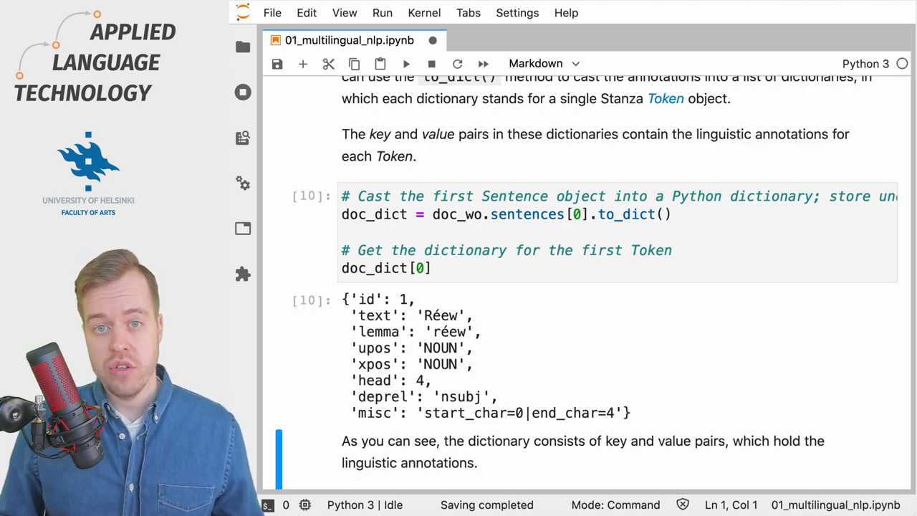
scroll(down, 3)
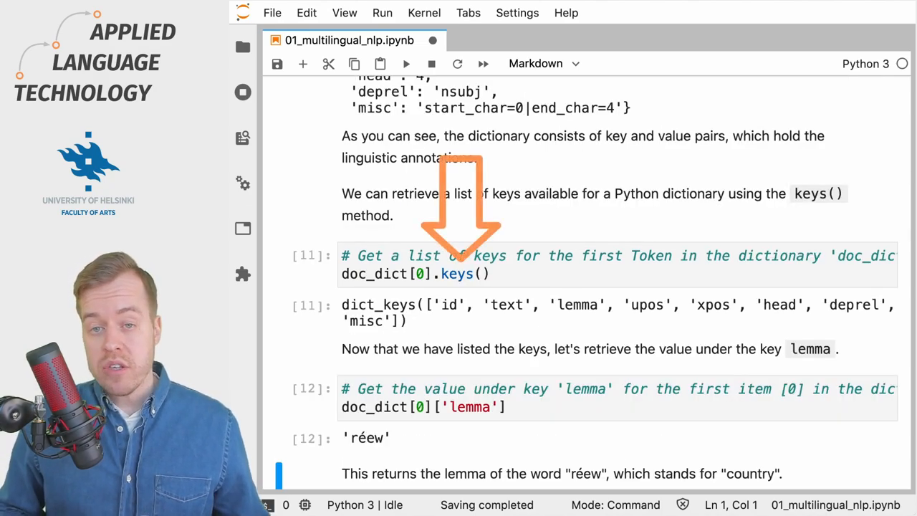